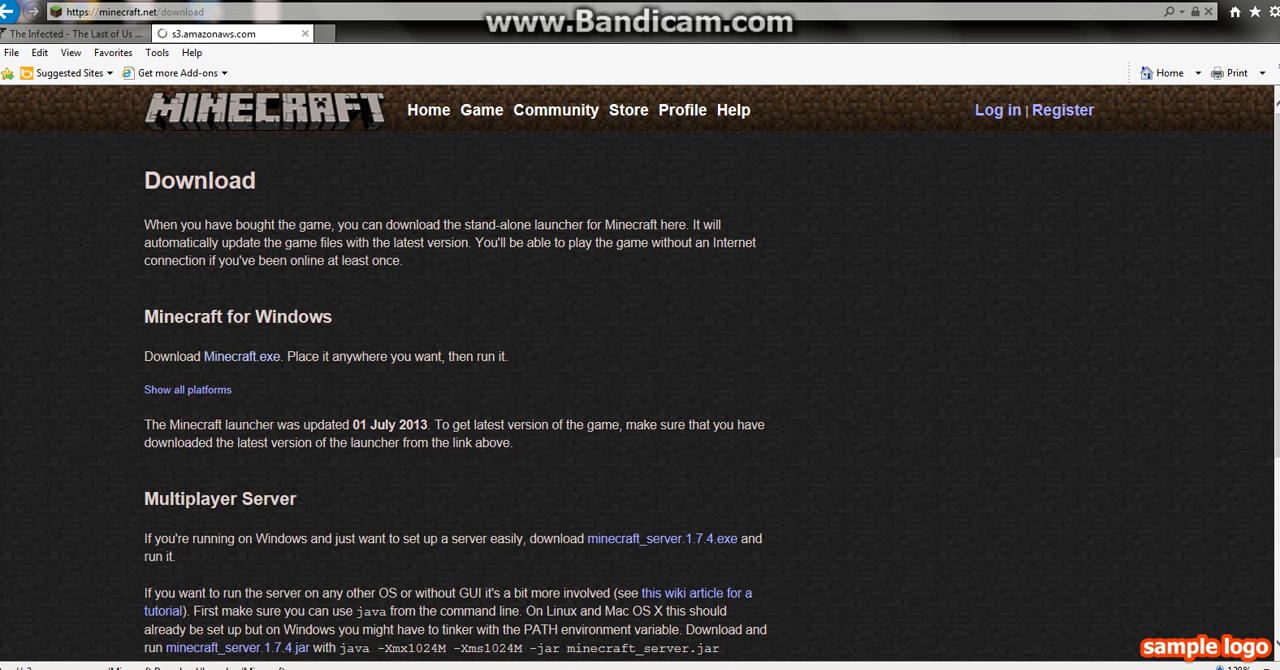
- Download Minecraft.exe from minecraft.net/download and run it from the notification bar
click(241, 356)
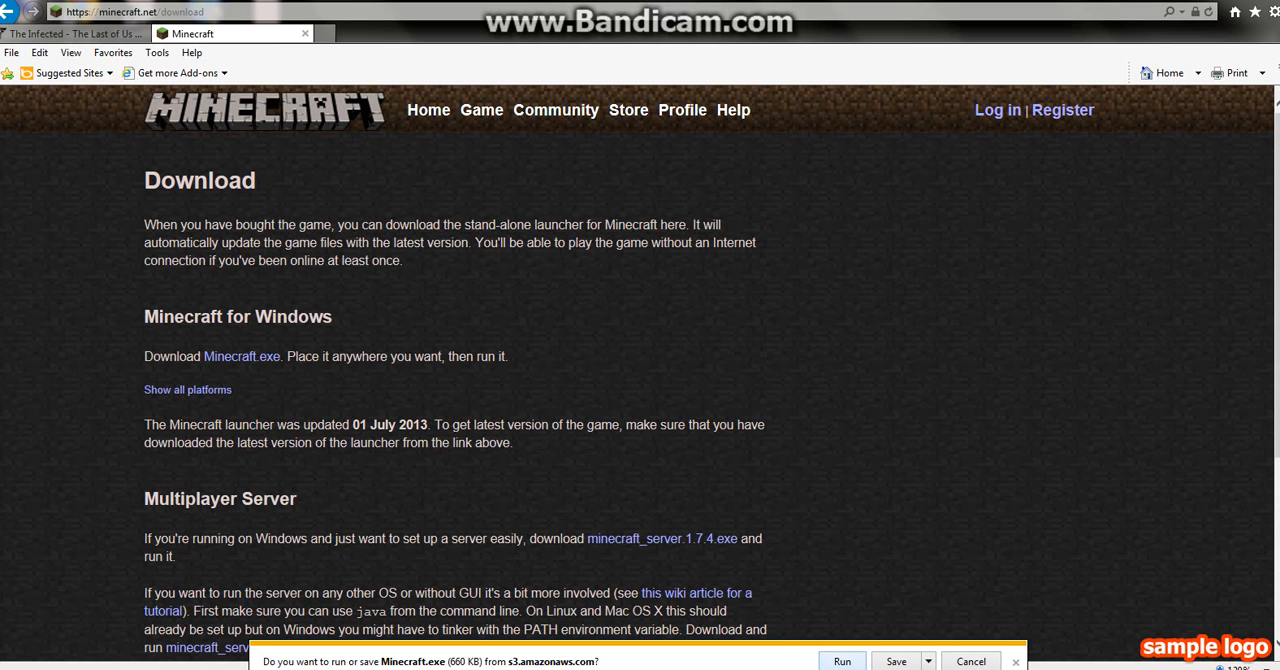
click(842, 661)
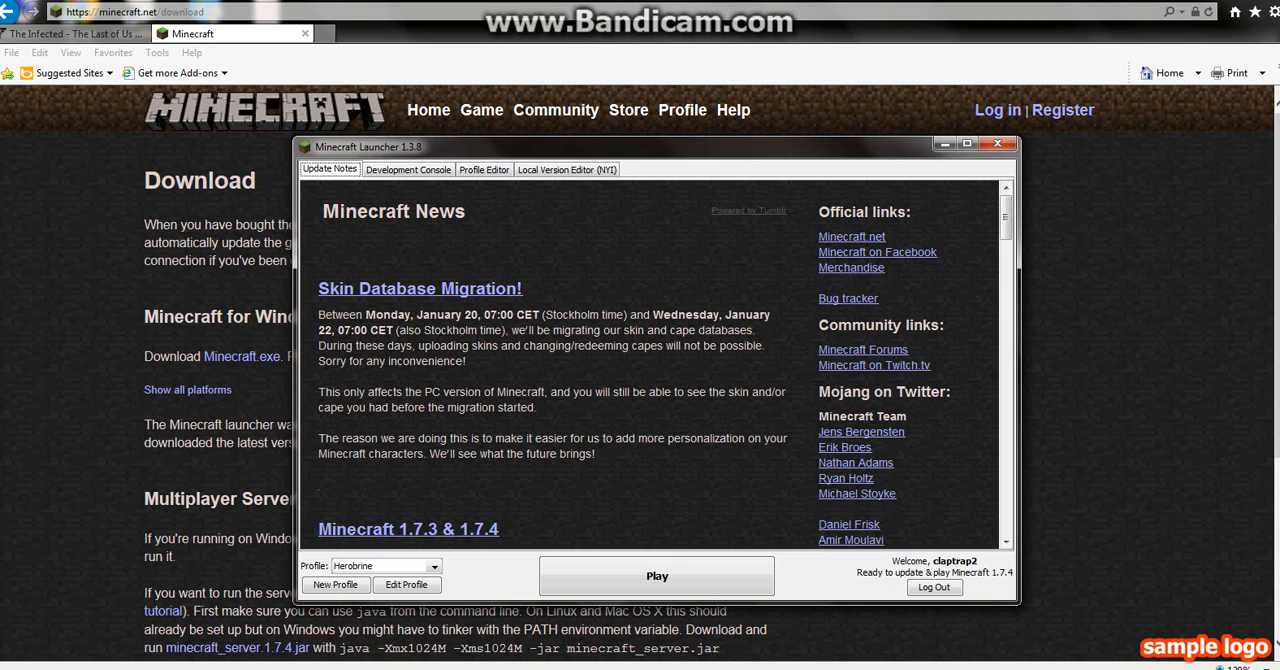
- Scroll through the launcher's Update Notes, then close the launcher window
scroll(down, 3)
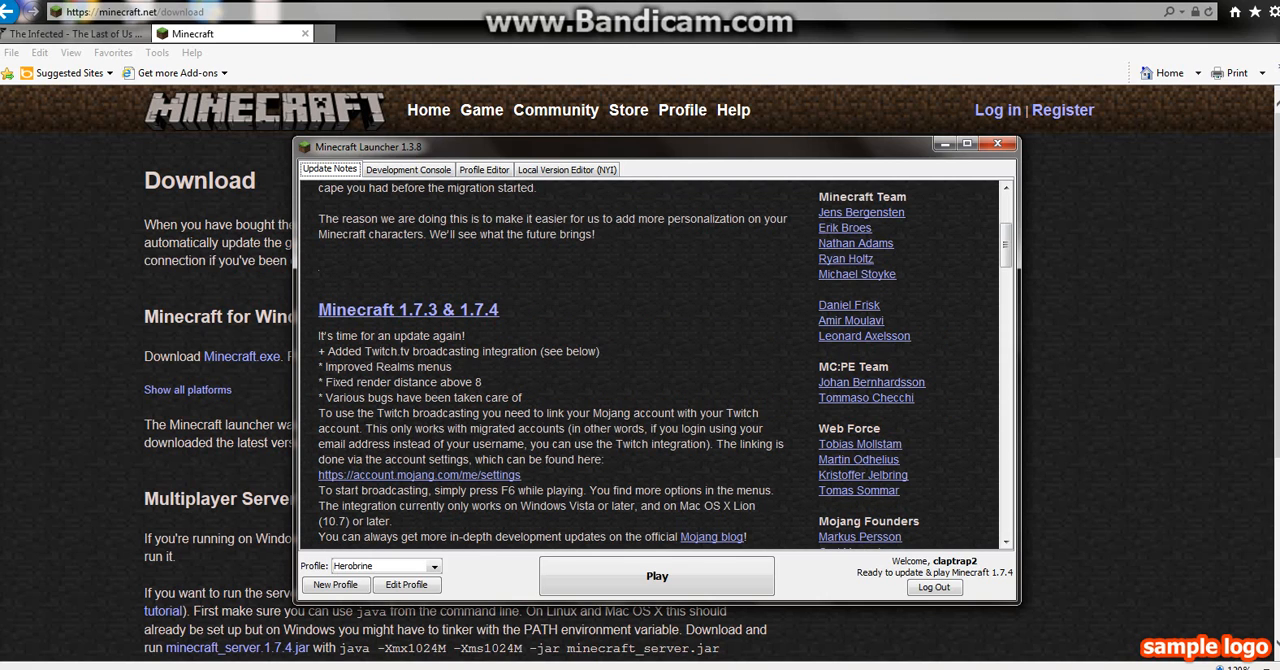
scroll(up, 3)
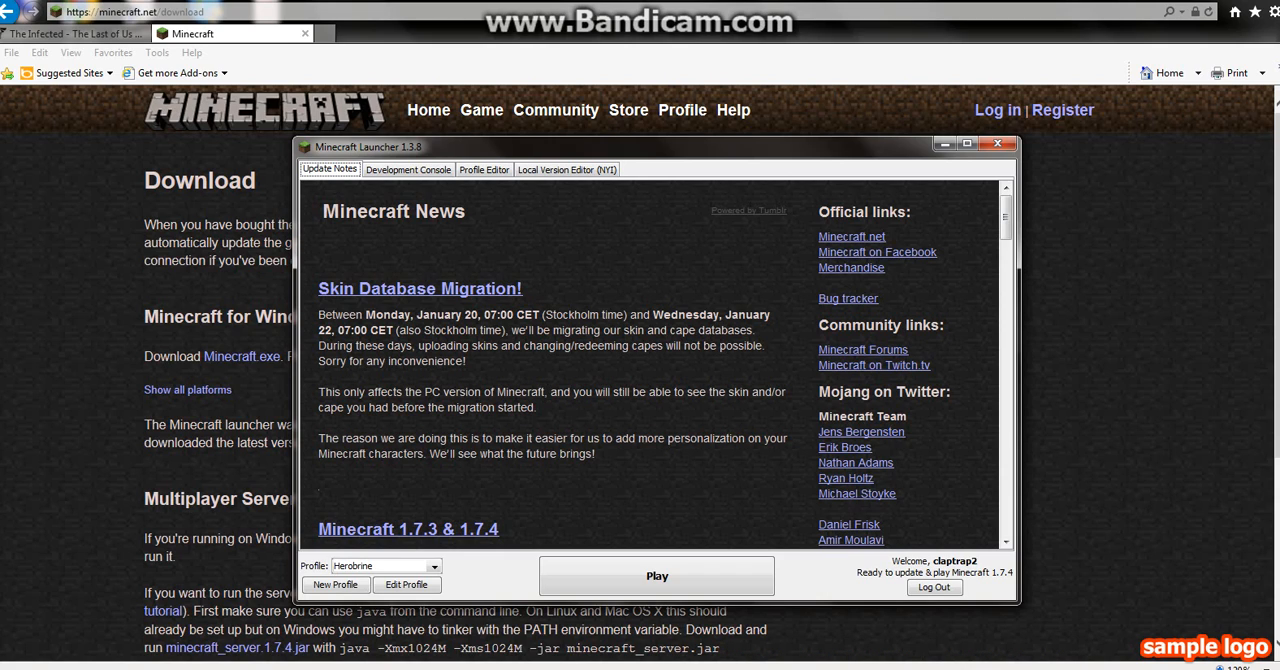
click(997, 143)
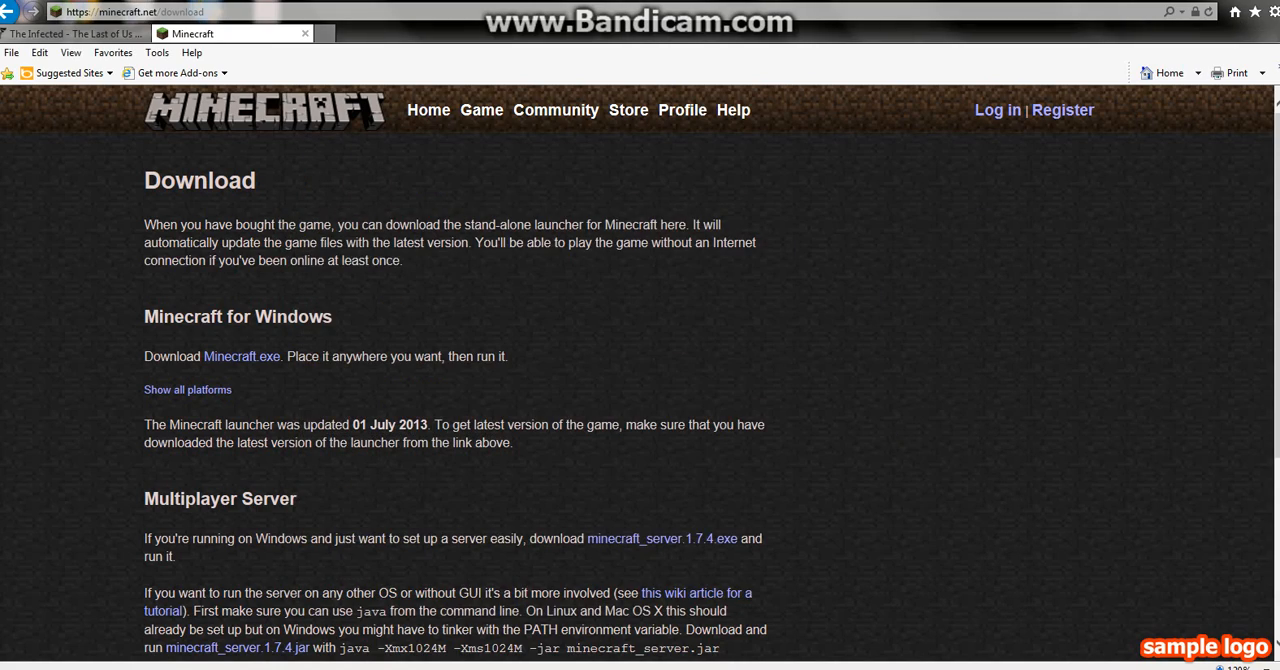